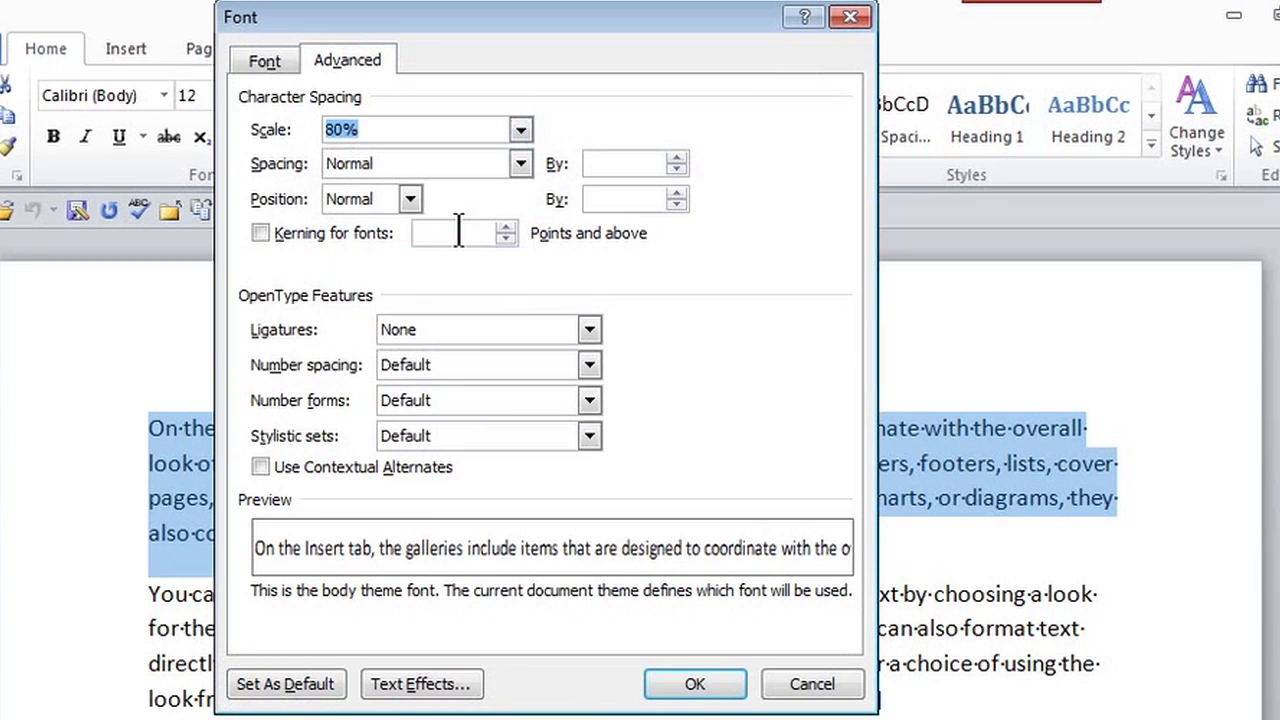
{"action": "mouse_move", "coordinate": [500, 318]}
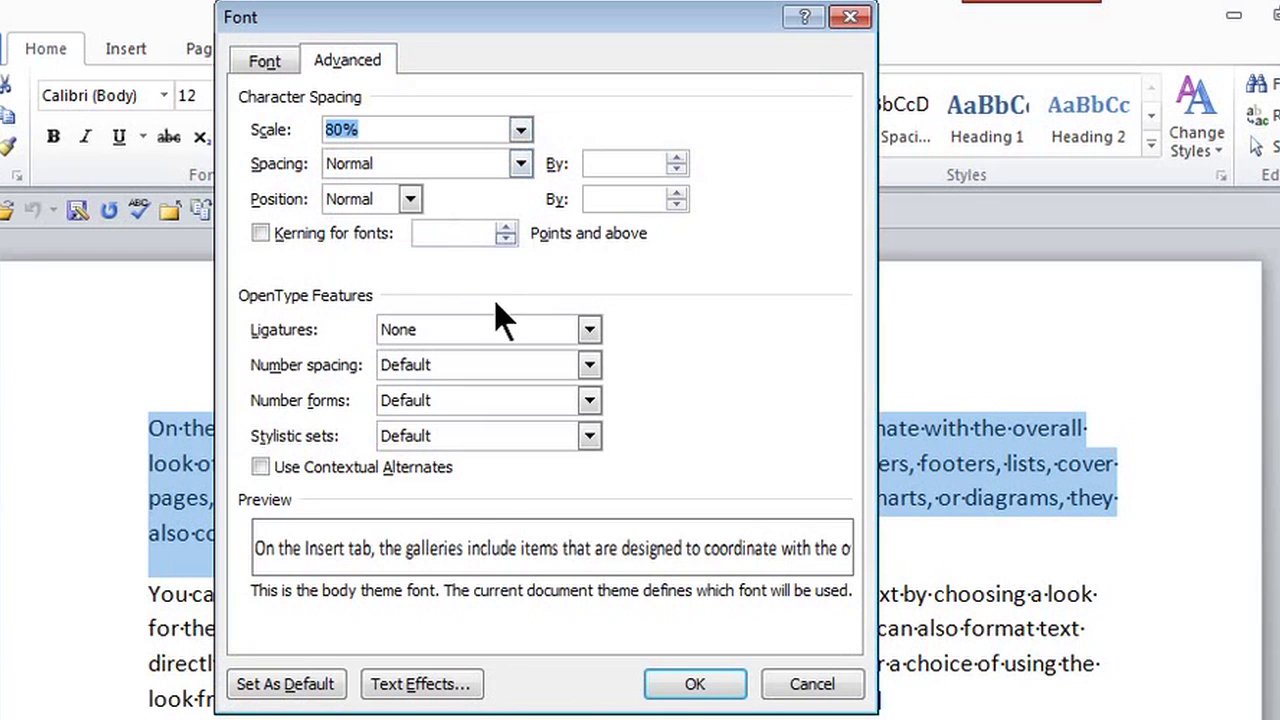
Cancel the Font dialog so the 80% character scale is discarded.
{"action": "left_click", "coordinate": [694, 684]}
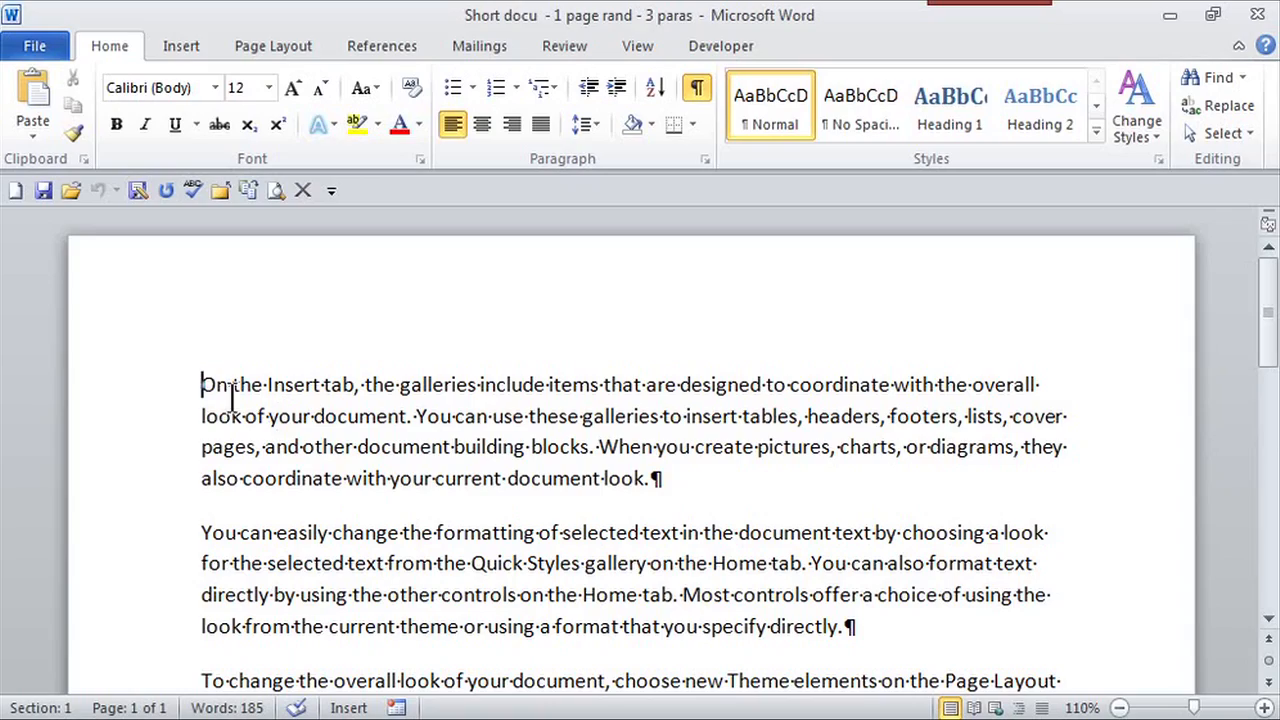
Highlight the first paragraph from its first word to its last.
{"action": "left_click_drag", "start_coordinate": [201, 385], "coordinate": [1037, 385]}
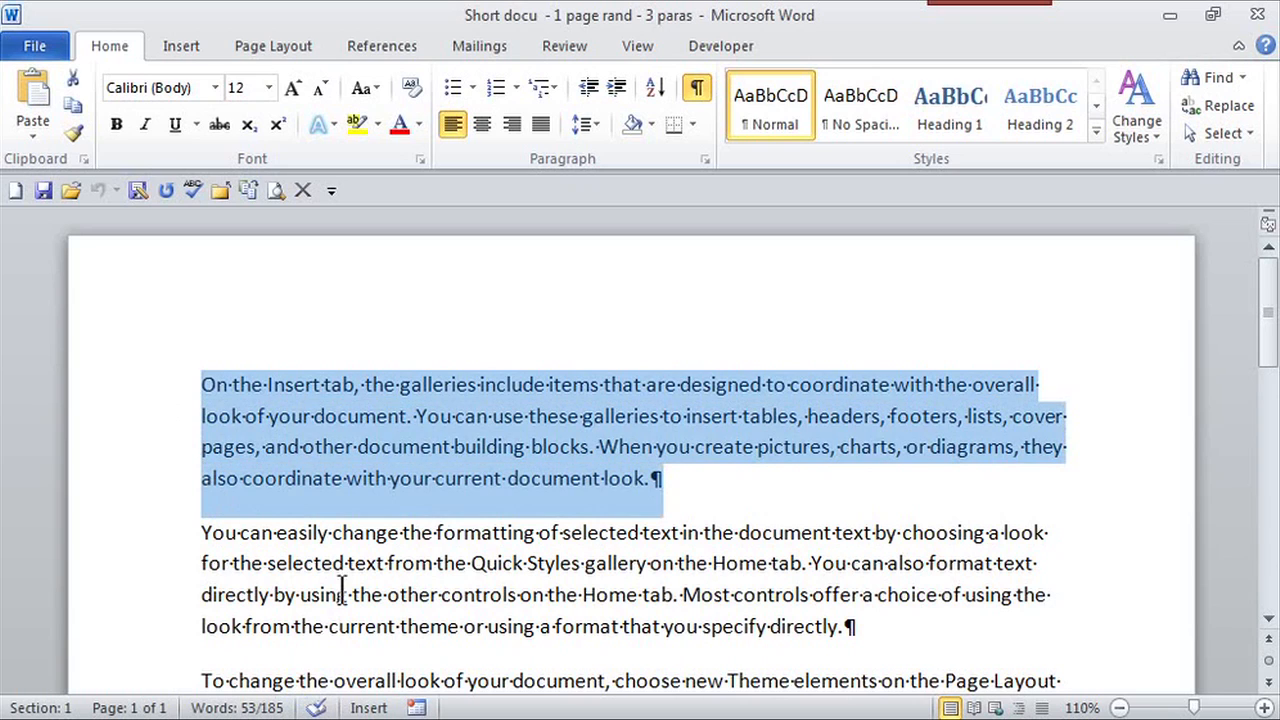
{"action": "mouse_move", "coordinate": [205, 450]}
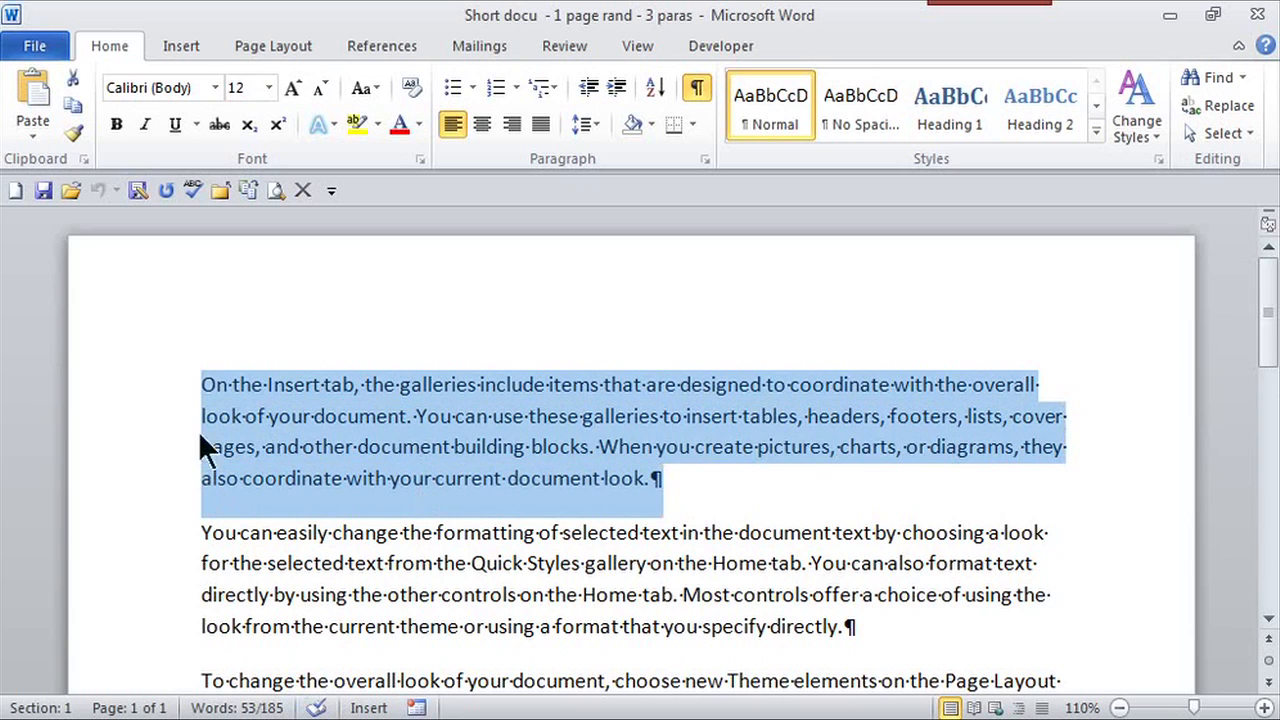
{"action": "mouse_move", "coordinate": [475, 385]}
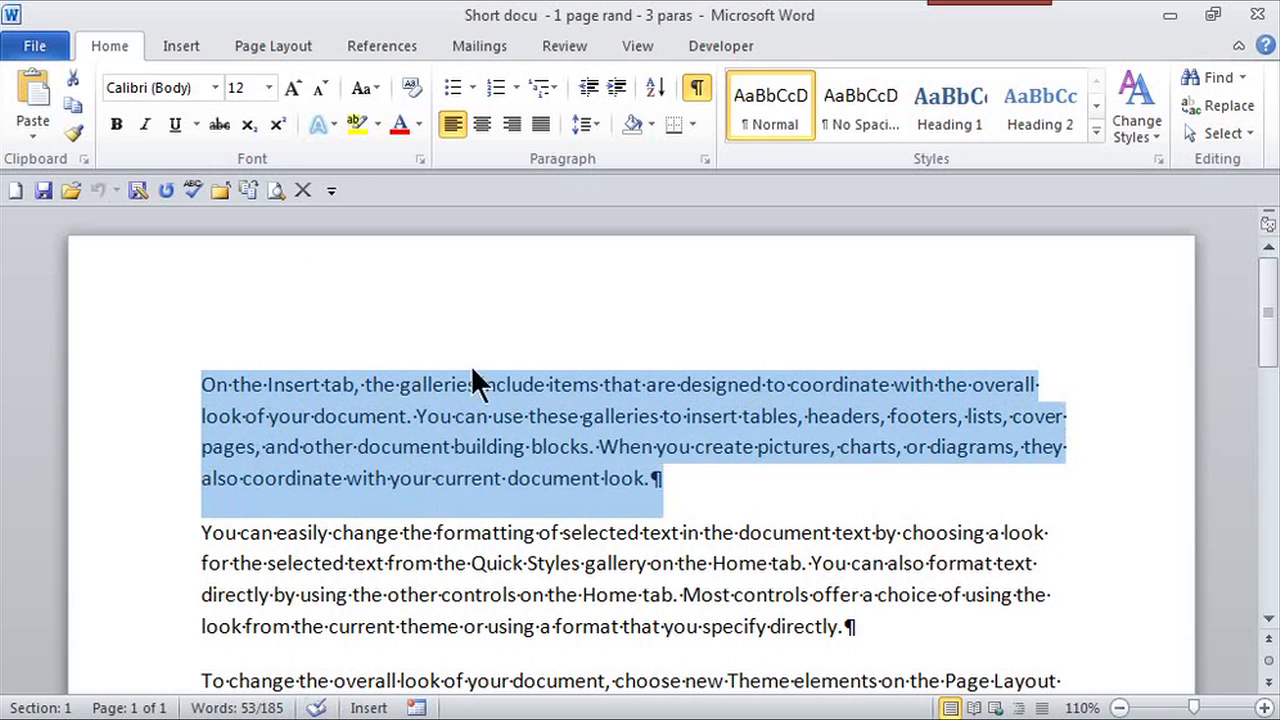
{"action": "mouse_move", "coordinate": [470, 175]}
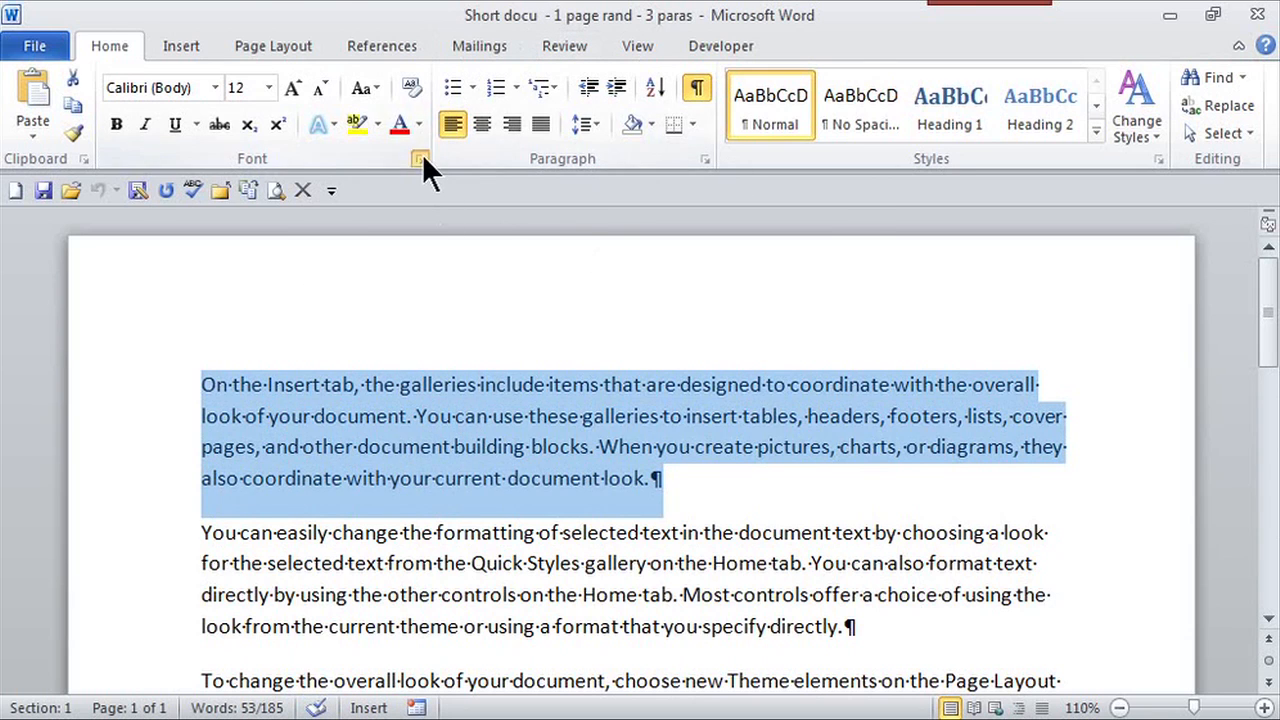
Reopen the Font dialog on its Advanced character spacing tab.
{"action": "left_click", "coordinate": [418, 158]}
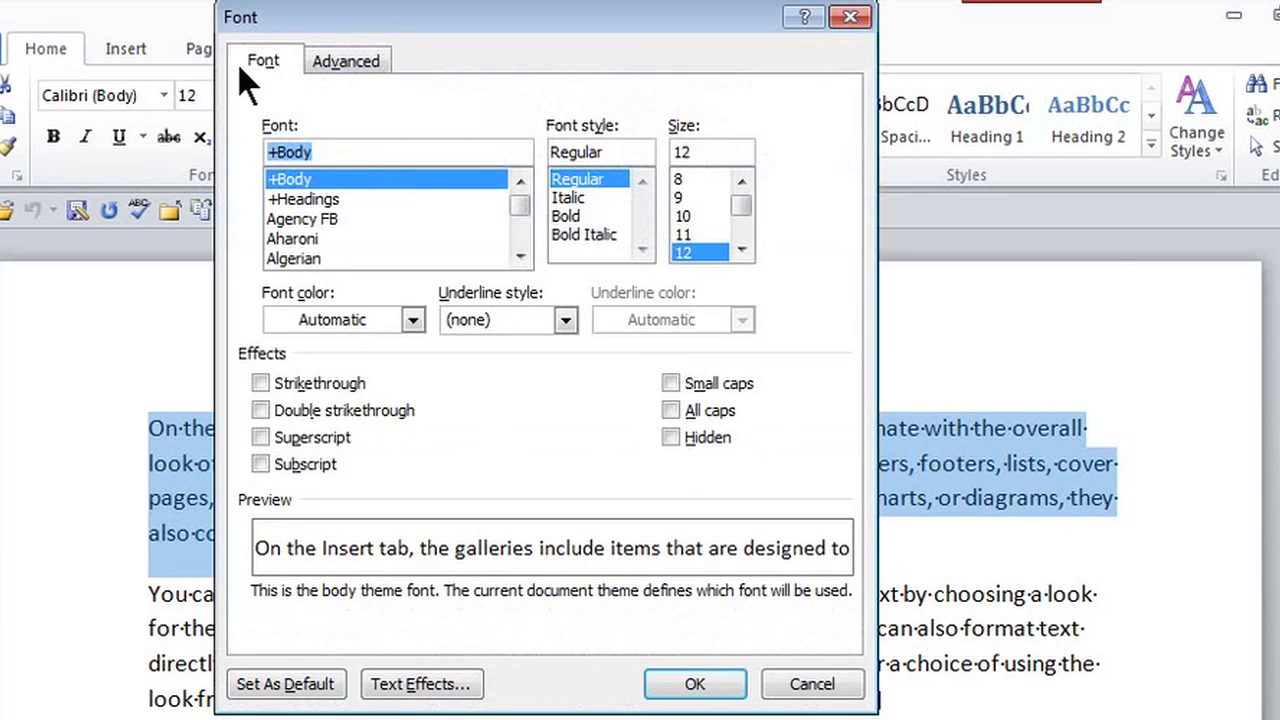
{"action": "left_click", "coordinate": [346, 60]}
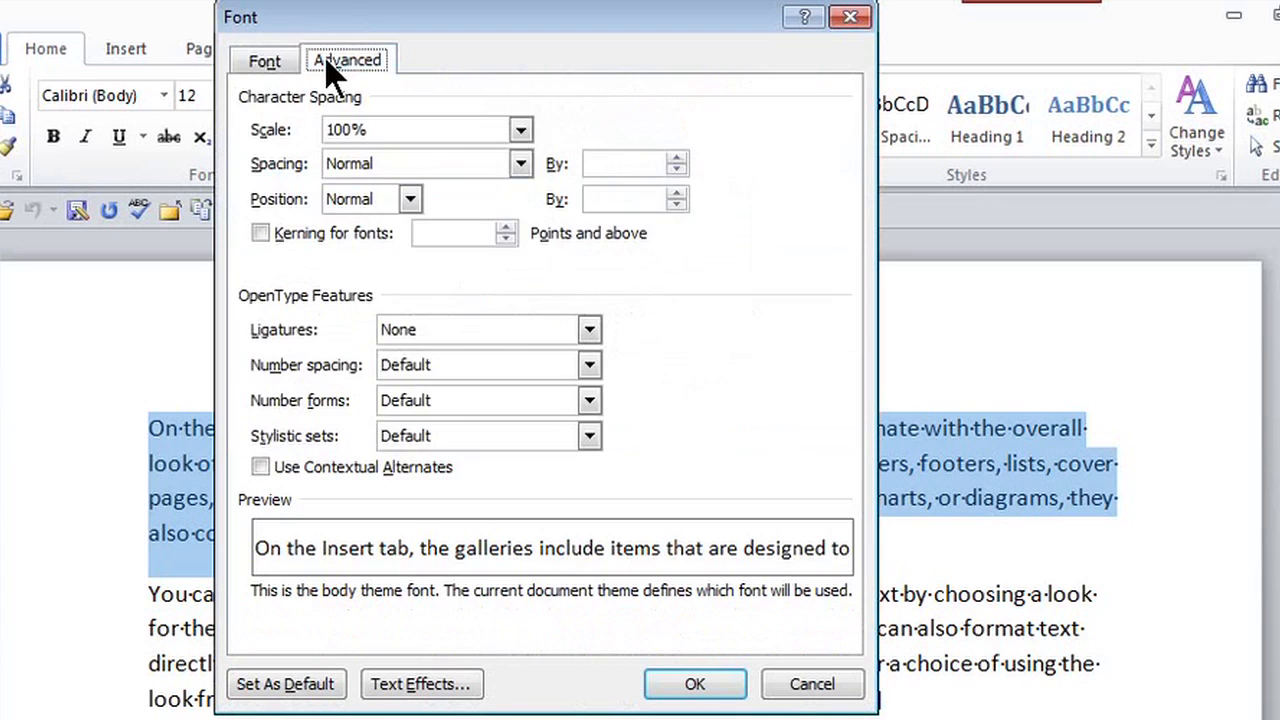
{"action": "mouse_move", "coordinate": [320, 100]}
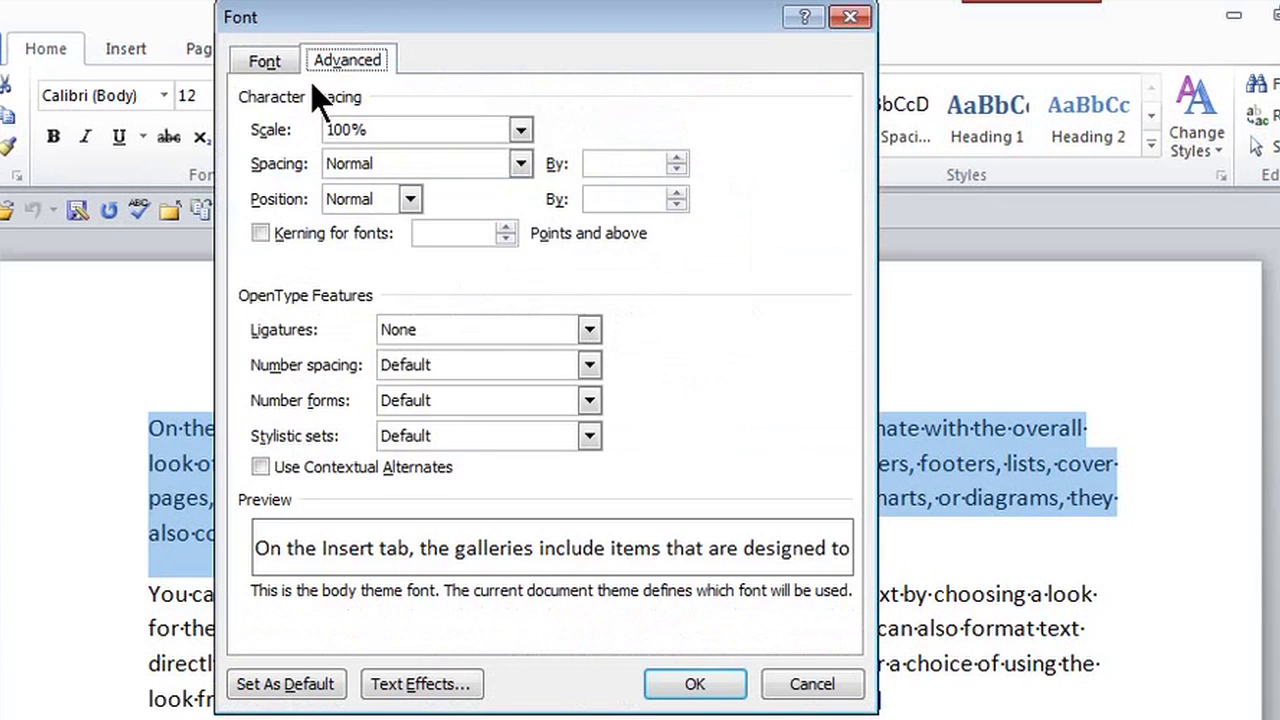
{"action": "mouse_move", "coordinate": [545, 155]}
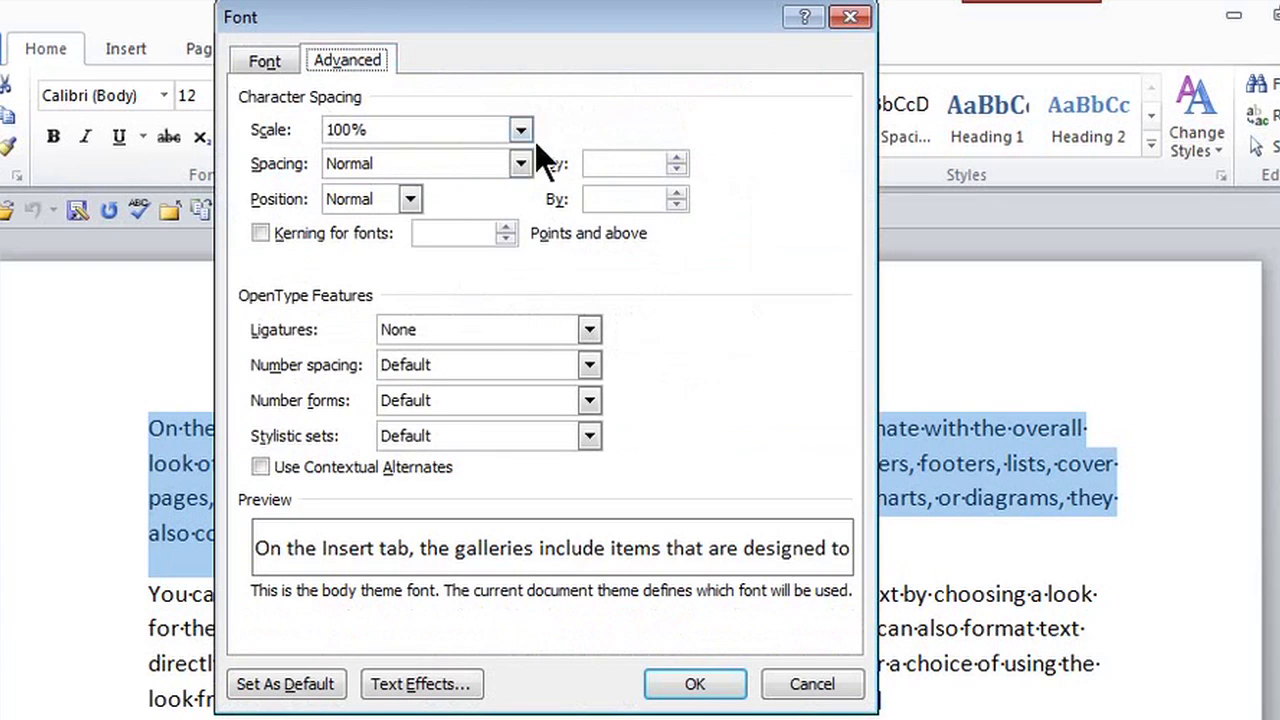
Set the Scale to 80%, then reopen the Scale list to switch to 66%.
{"action": "left_click", "coordinate": [519, 129]}
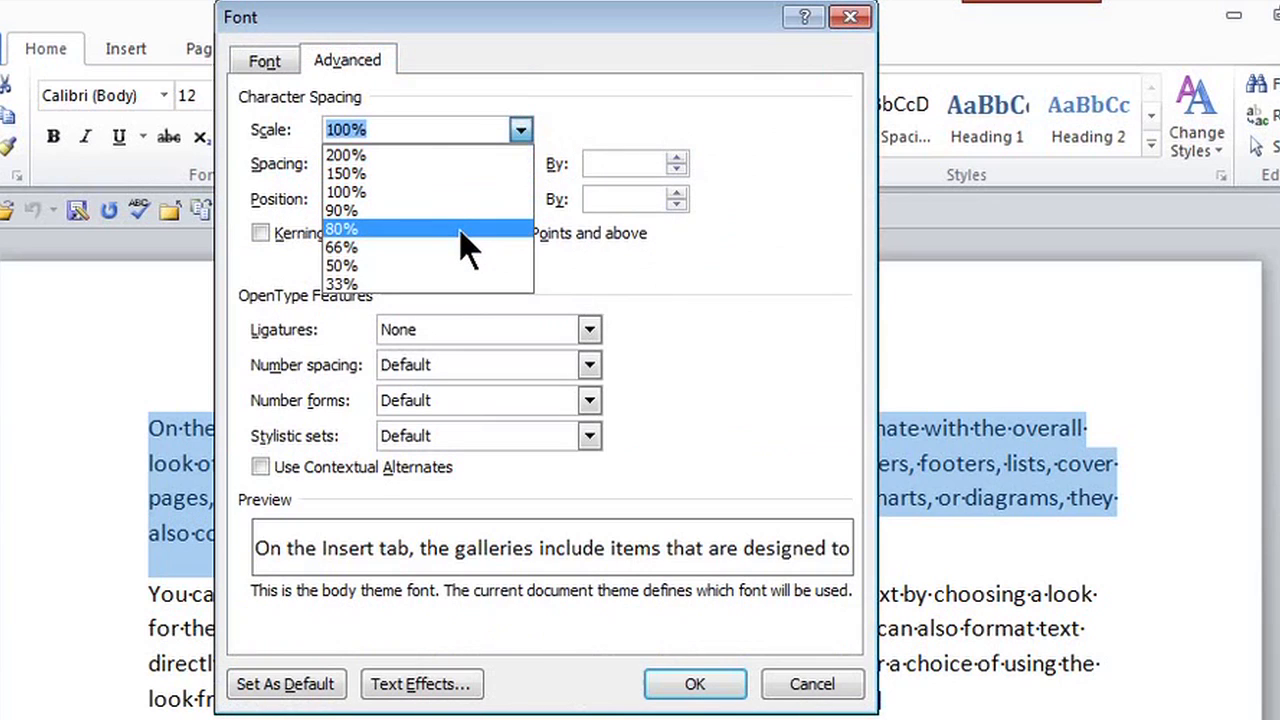
{"action": "left_click", "coordinate": [340, 229]}
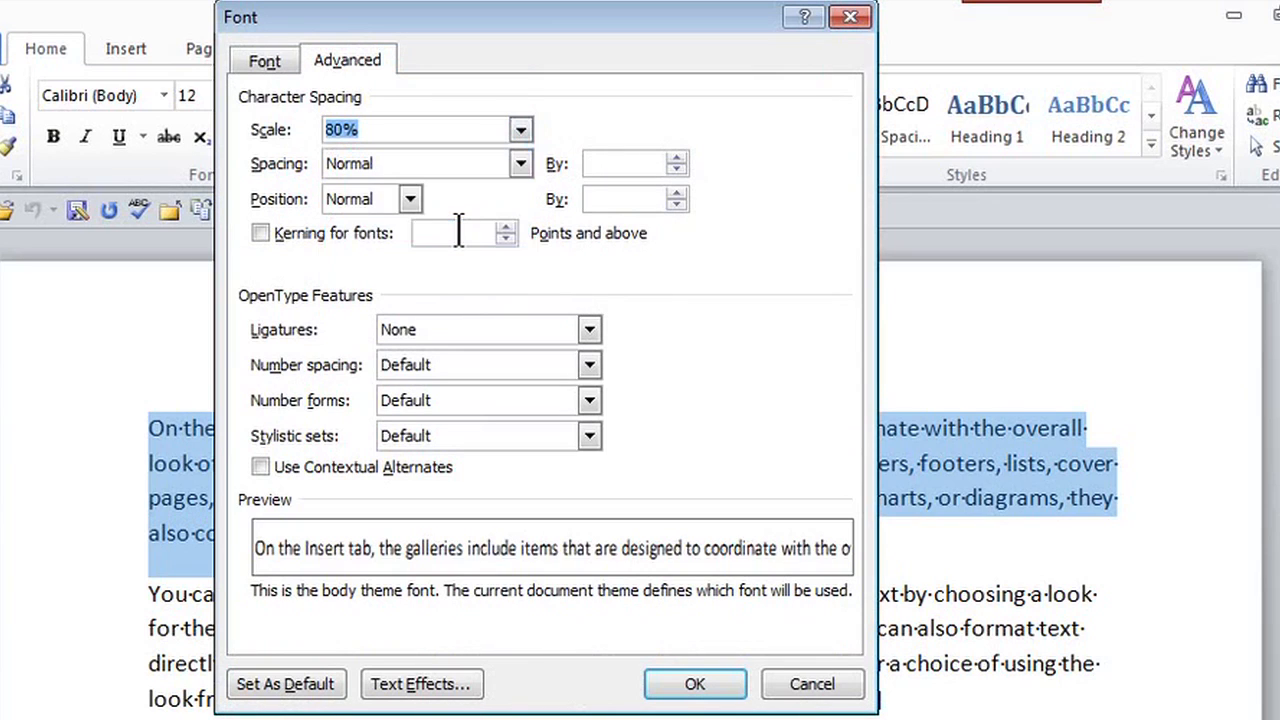
{"action": "mouse_move", "coordinate": [427, 660]}
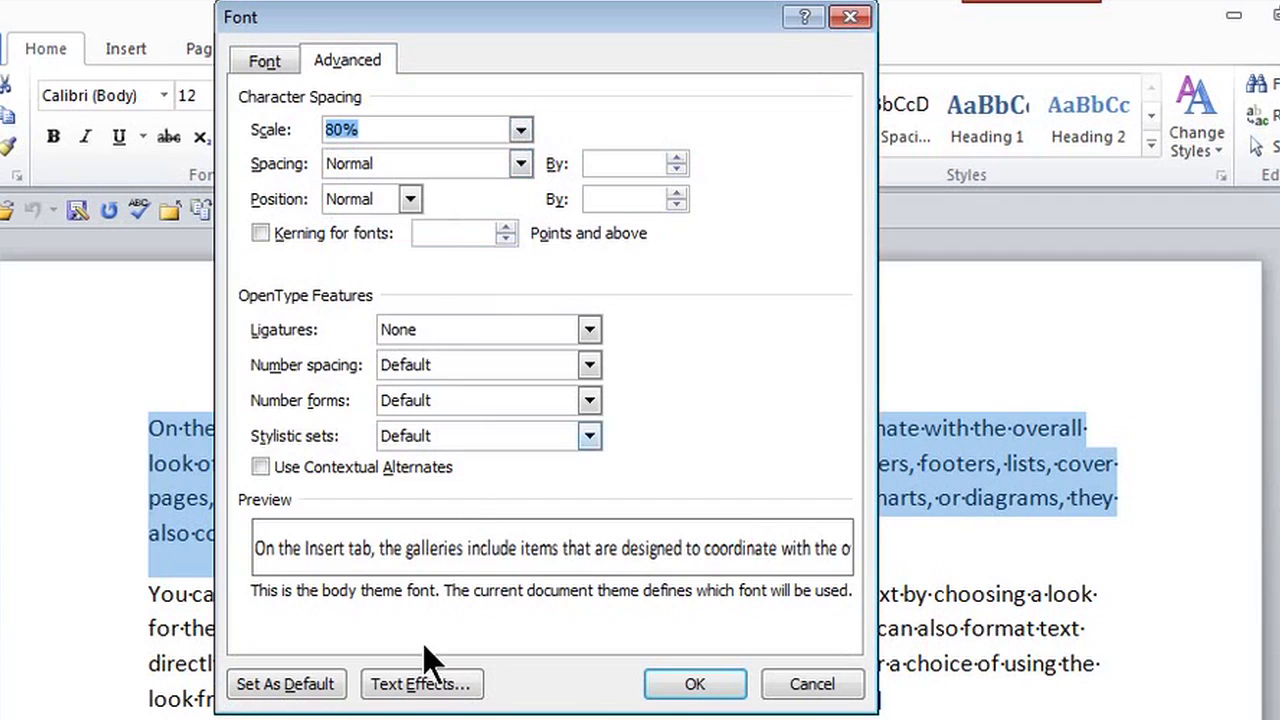
{"action": "mouse_move", "coordinate": [752, 555]}
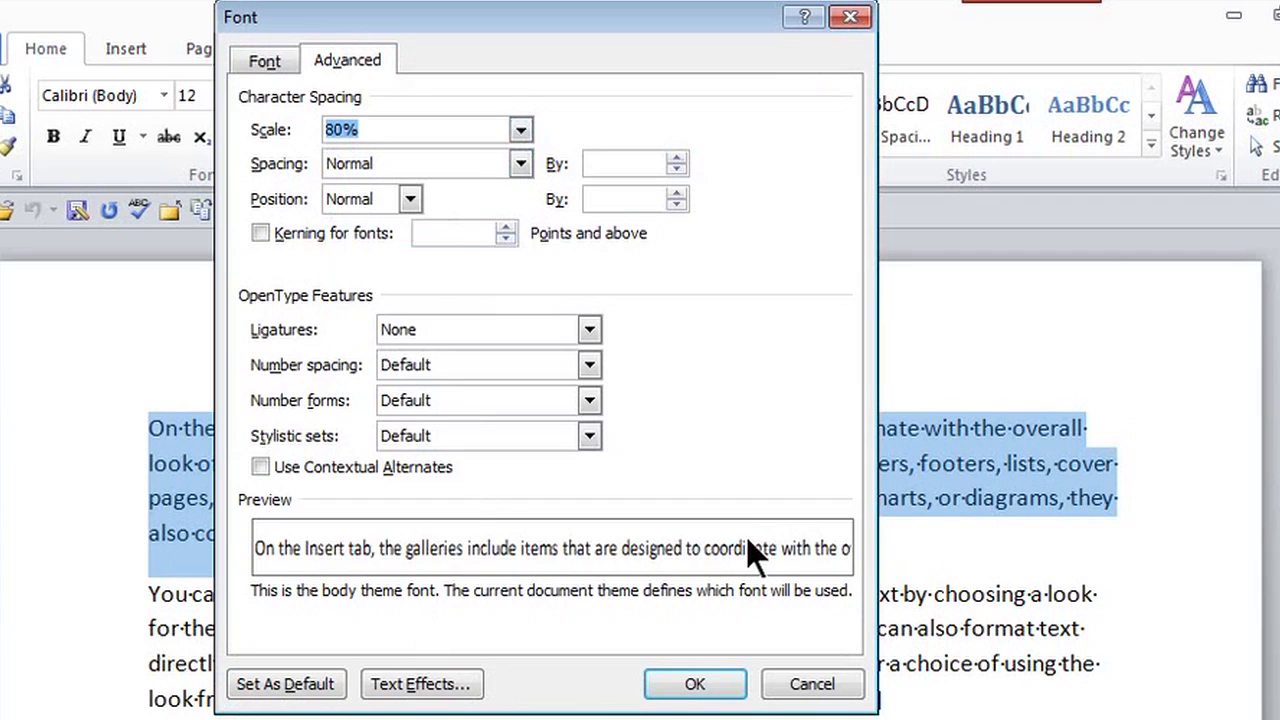
{"action": "mouse_move", "coordinate": [458, 365]}
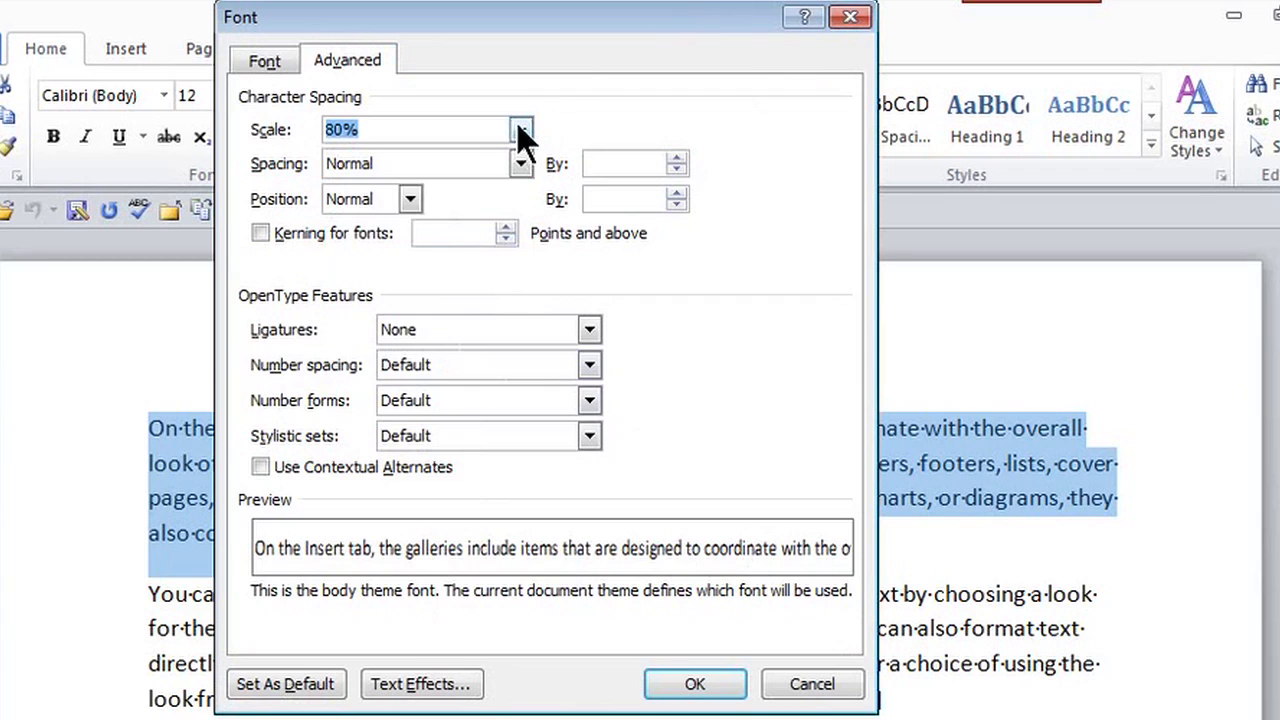
{"action": "left_click", "coordinate": [521, 129]}
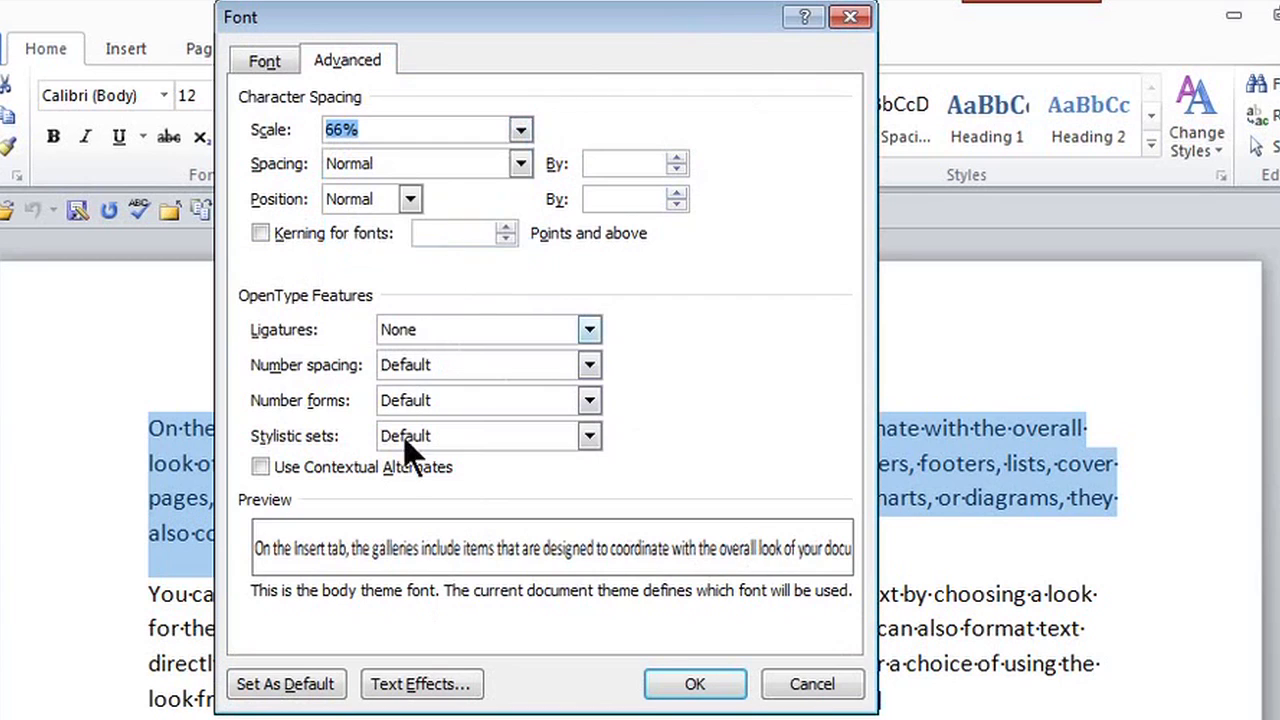
{"action": "mouse_move", "coordinate": [521, 163]}
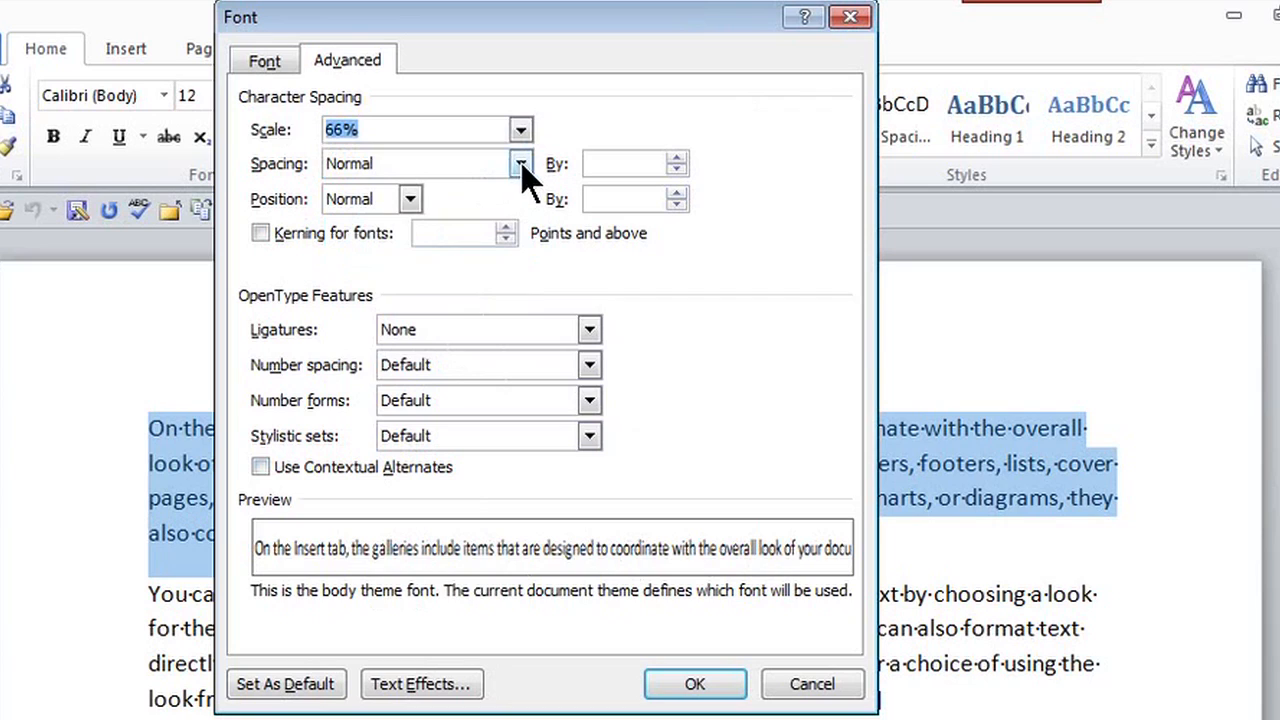
Choose Condensed spacing by 1 pt and confirm the Font dialog with OK.
{"action": "left_click", "coordinate": [521, 163]}
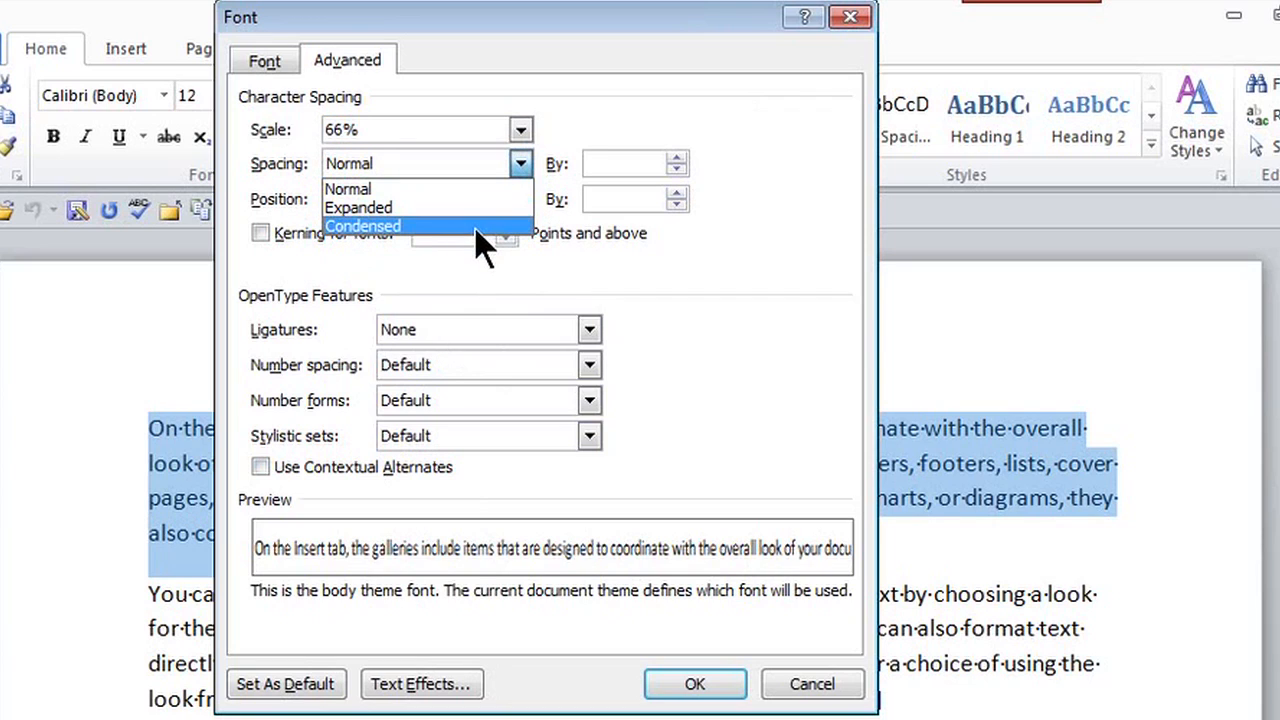
{"action": "left_click", "coordinate": [362, 226]}
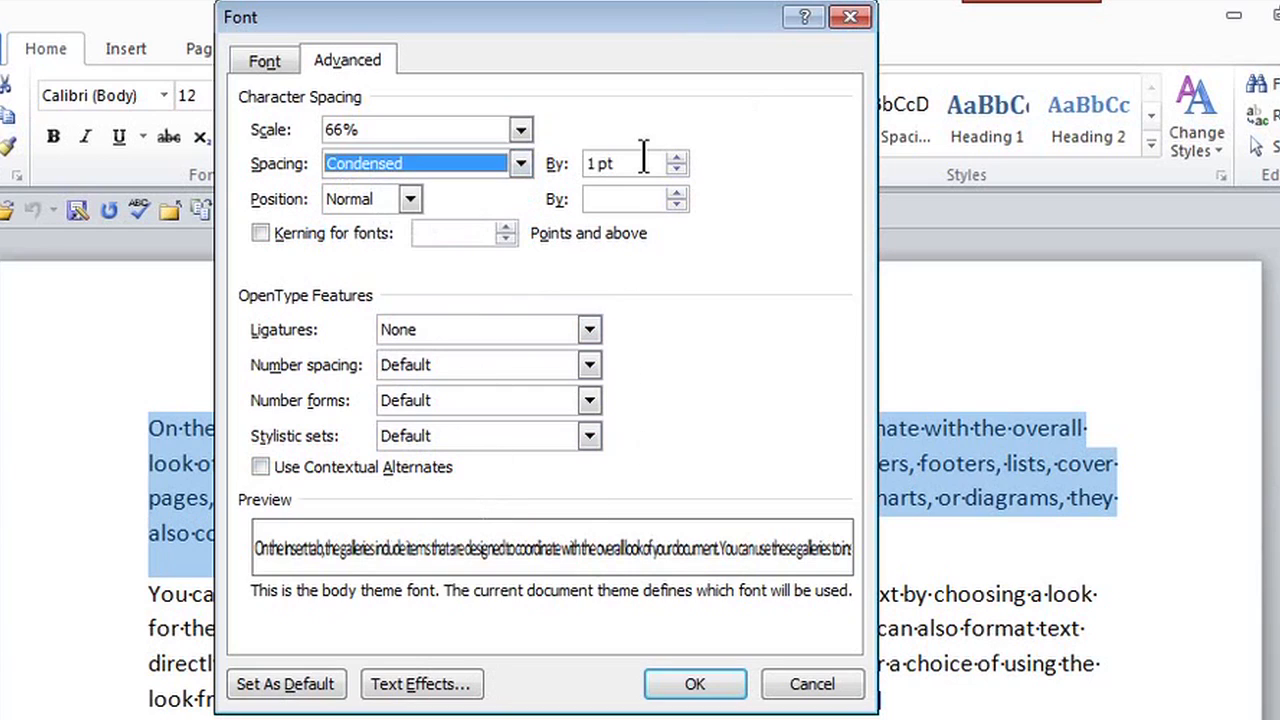
{"action": "mouse_move", "coordinate": [690, 275]}
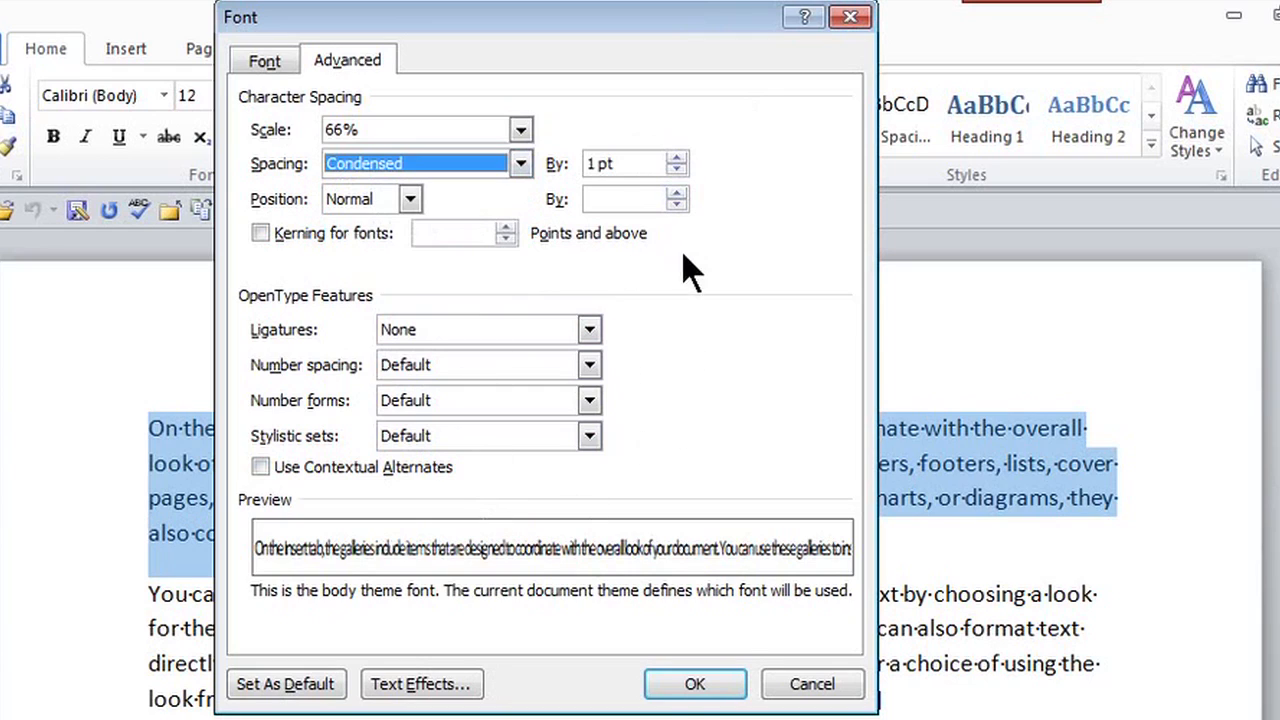
{"action": "left_click", "coordinate": [694, 684]}
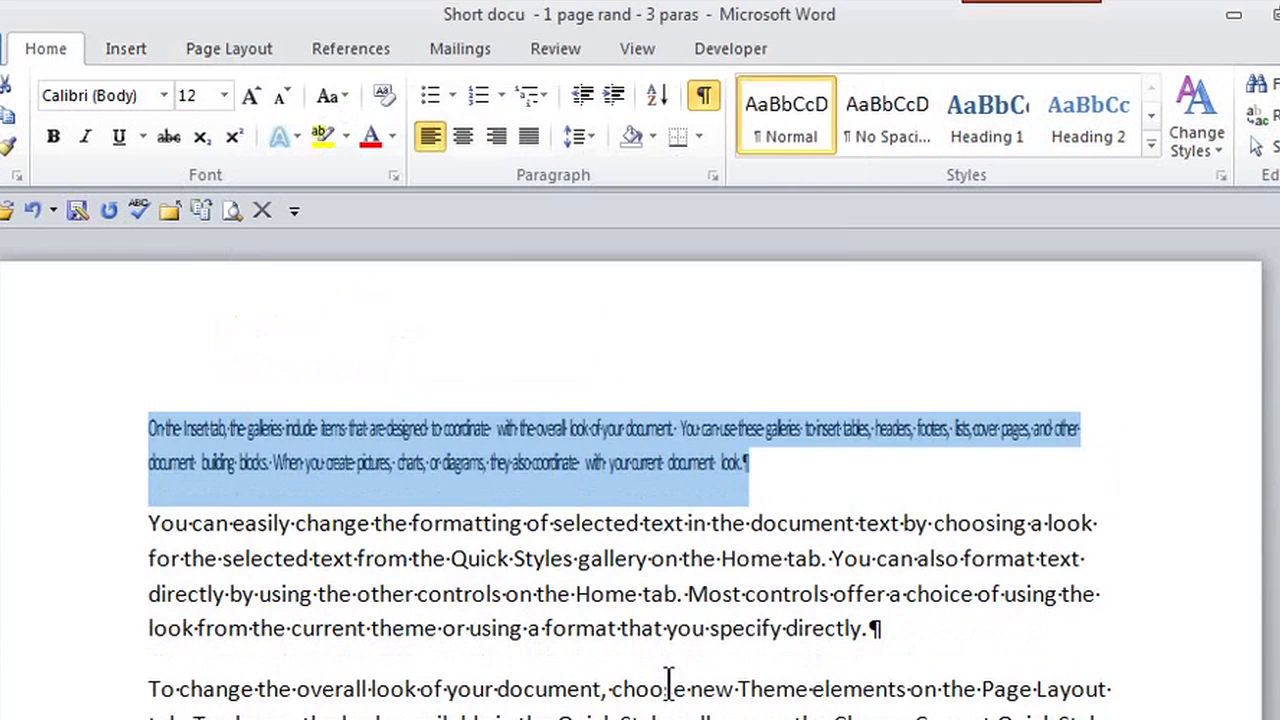
{"action": "mouse_move", "coordinate": [550, 475]}
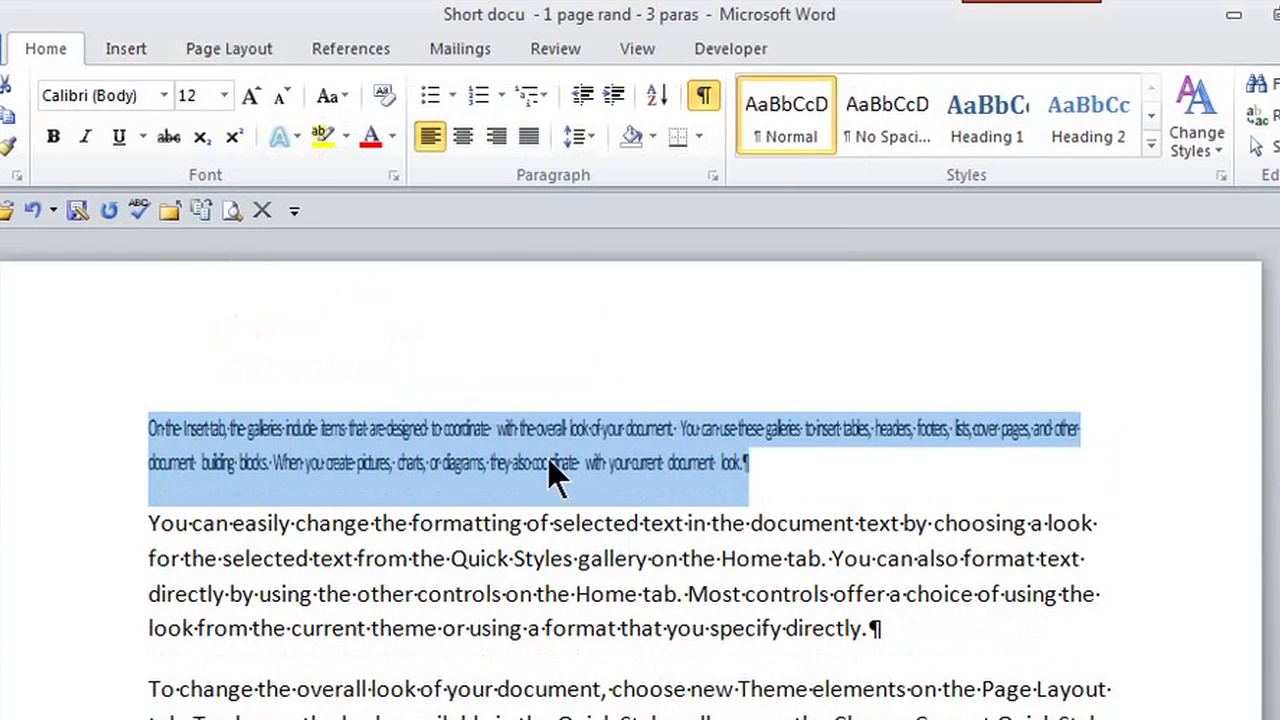
Deselect the 66%-scaled, condensed paragraph to compare it with the normal ones.
{"action": "left_click", "coordinate": [480, 428]}
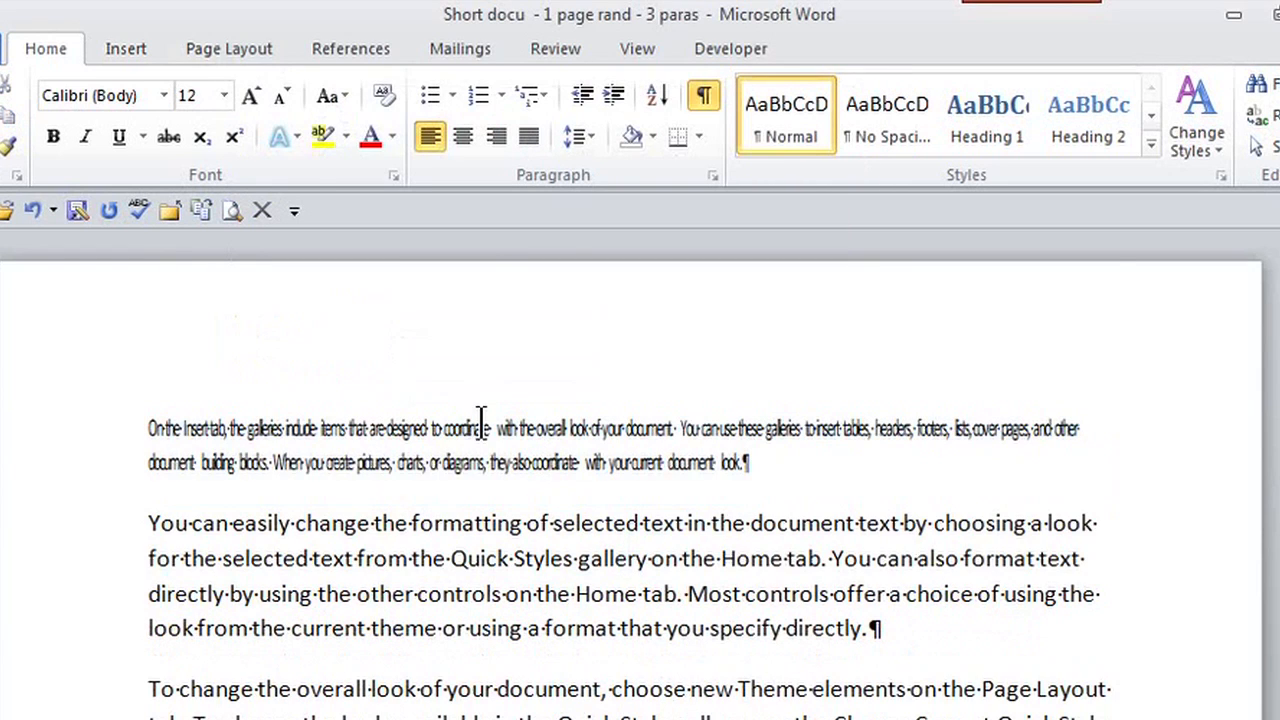